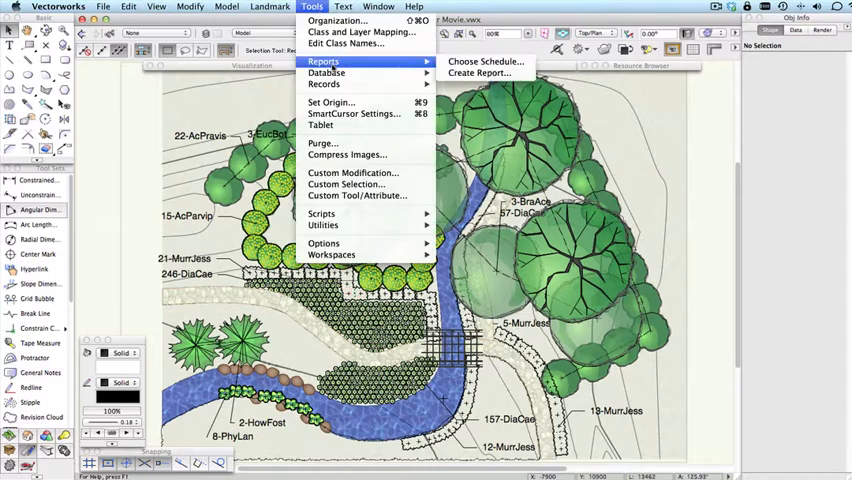
pyautogui.moveTo(486, 60)
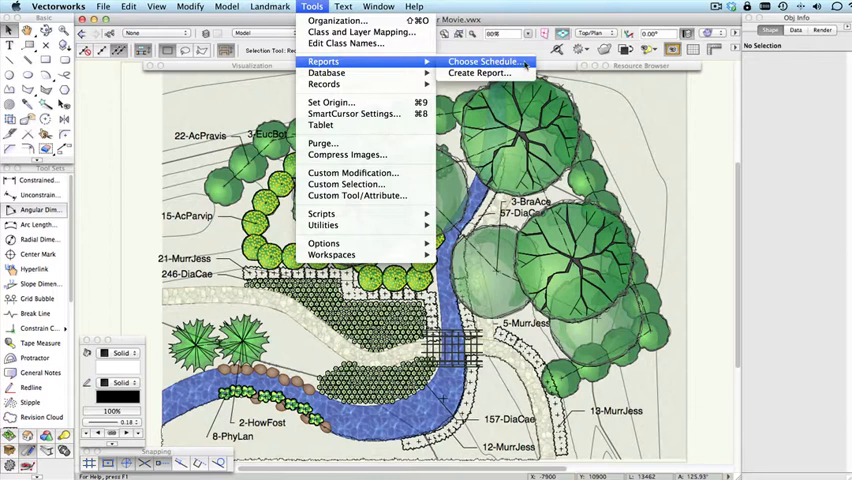
# Bring up the Choose Schedule list of ready-made plant and hardscape schedules
pyautogui.click(484, 60)
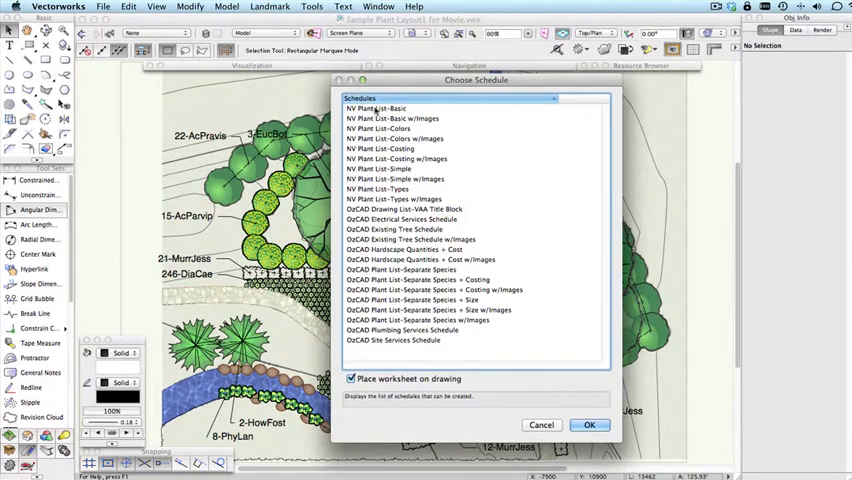
pyautogui.moveTo(410, 244)
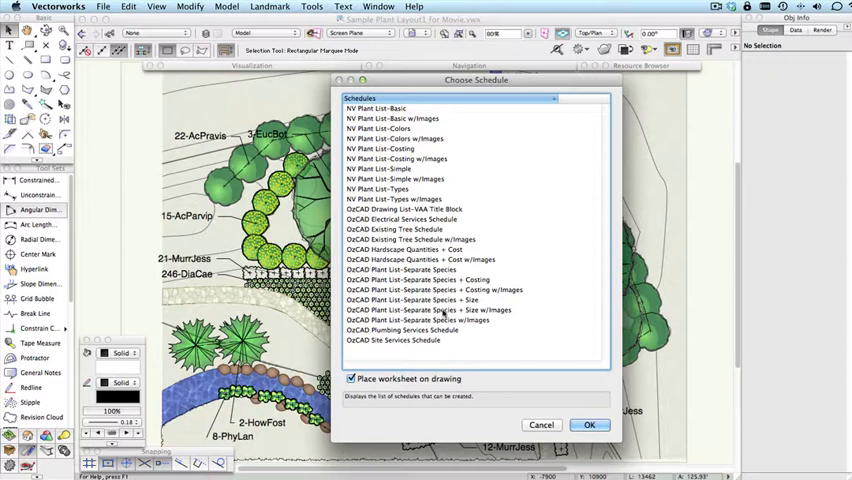
pyautogui.moveTo(438, 290)
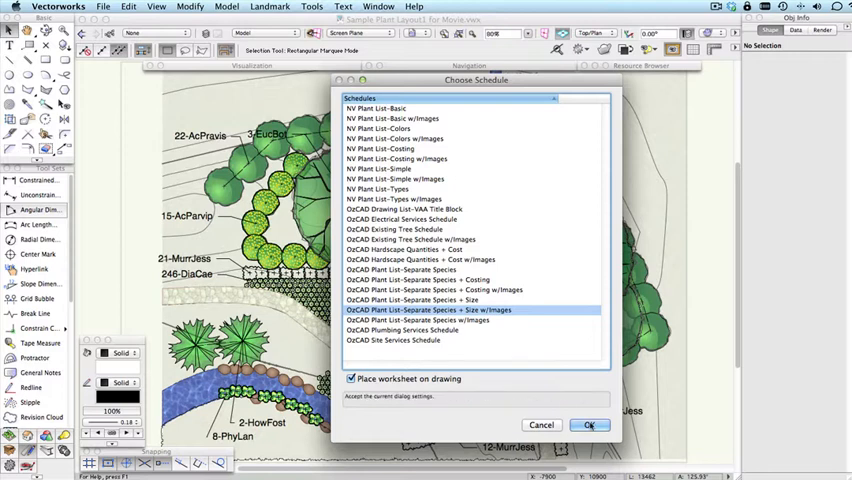
# Accept the Plant List with Images schedule so it is placed on the landscape plan
pyautogui.click(590, 424)
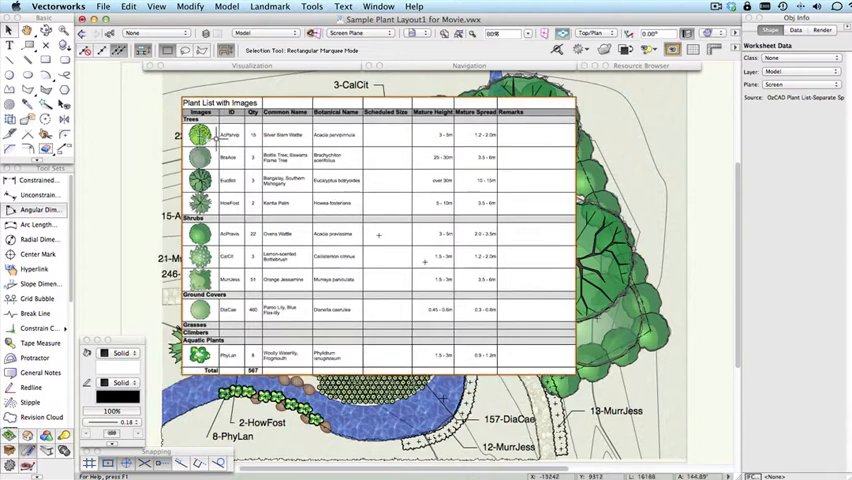
pyautogui.moveTo(200, 250)
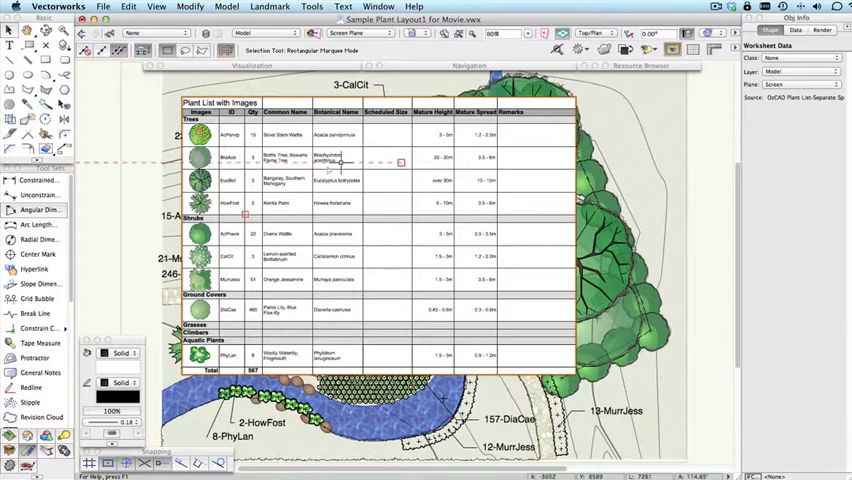
pyautogui.moveTo(330, 212)
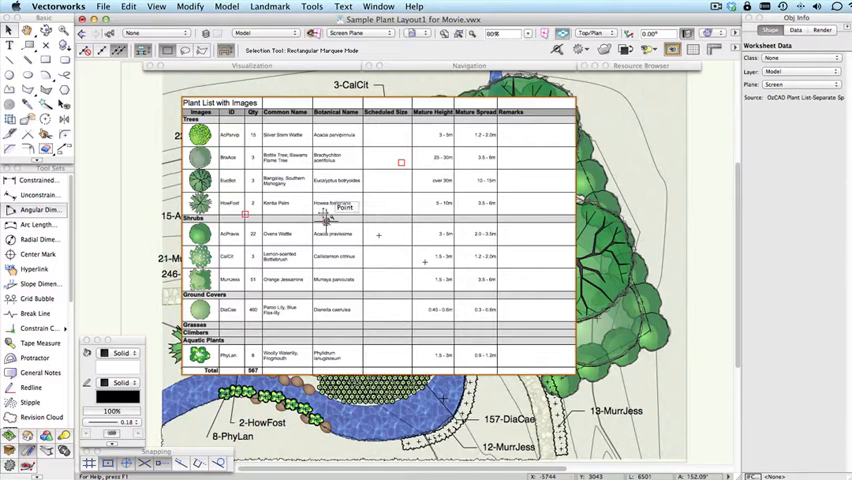
pyautogui.moveTo(318, 204)
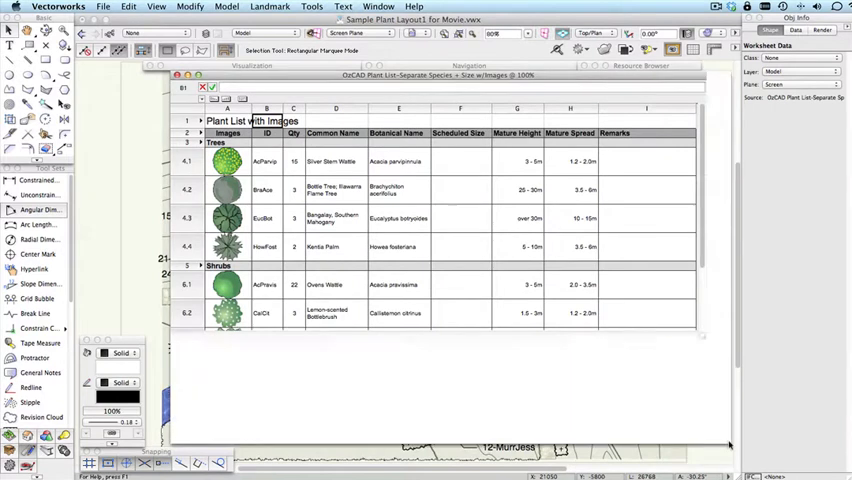
# Scroll the opened Plant List with Images worksheet to view its plant rows
pyautogui.scroll(-3)
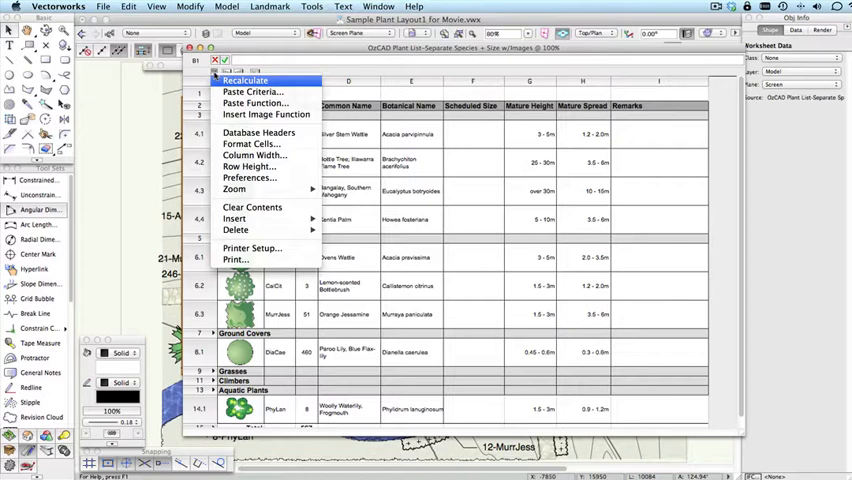
pyautogui.moveTo(260, 132)
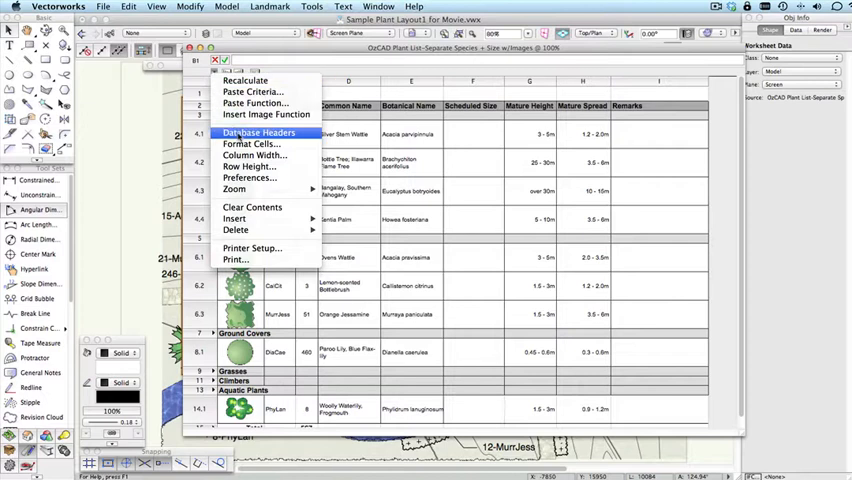
# Show the database header rows and bring up editing options for a selected database row
pyautogui.click(260, 132)
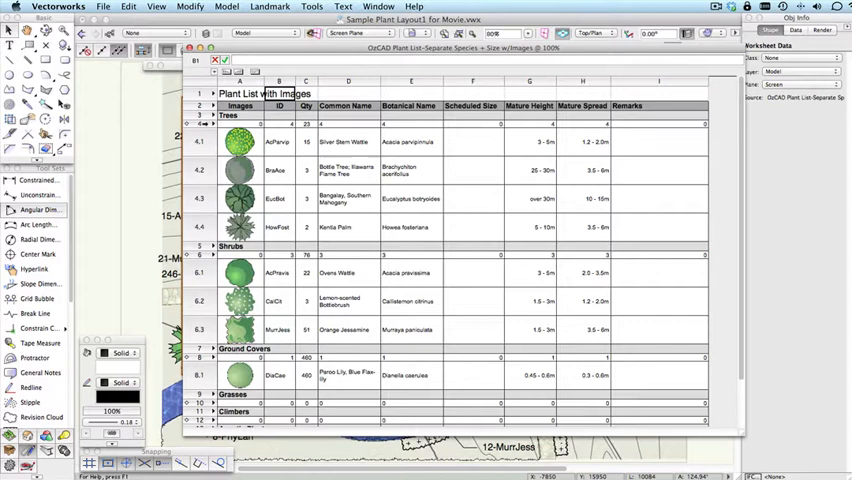
pyautogui.click(200, 122)
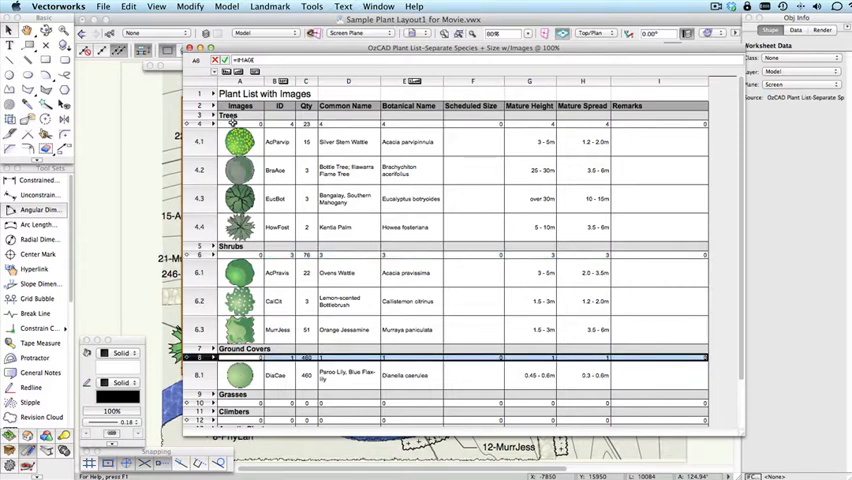
pyautogui.click(240, 122)
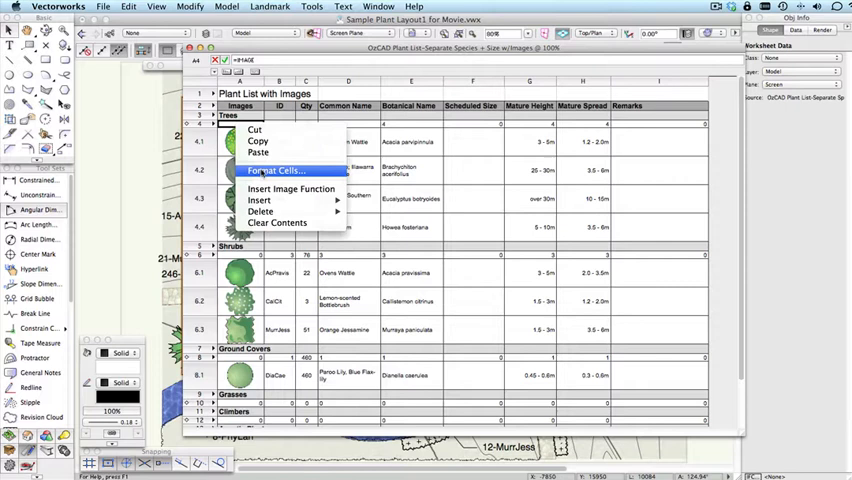
# Set the image cells to fixed-size thumbnails measured in points, editing their height and width
pyautogui.click(276, 170)
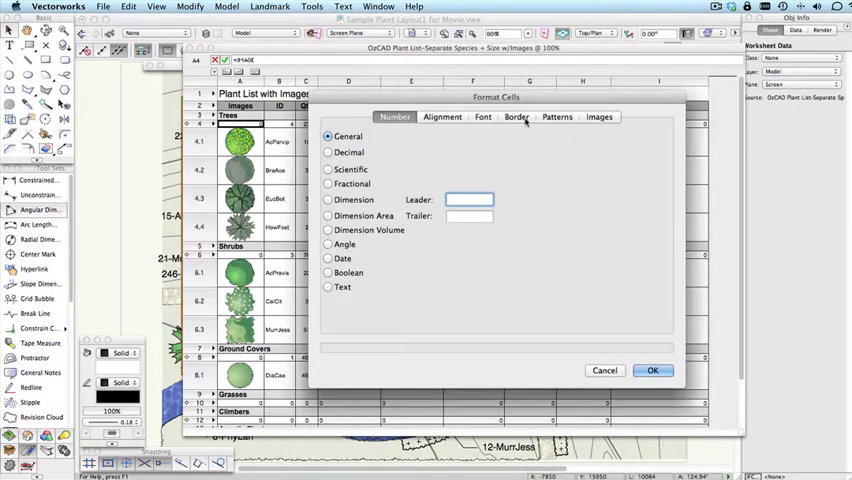
pyautogui.click(600, 116)
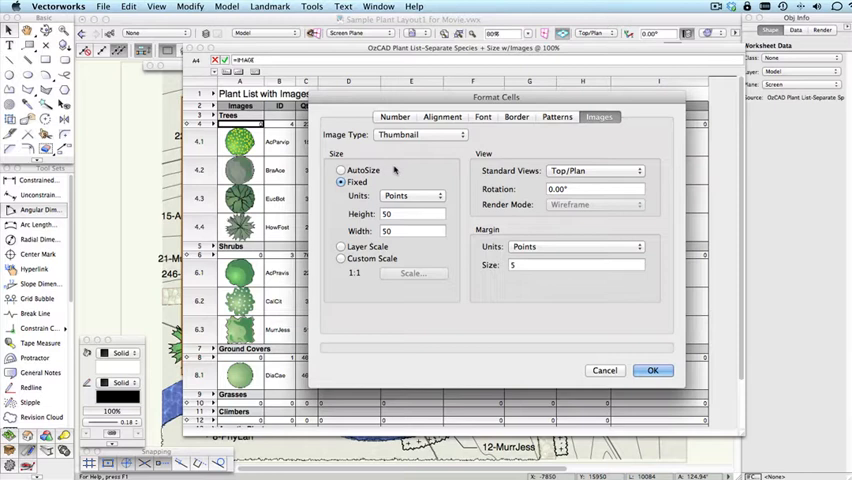
pyautogui.click(410, 214)
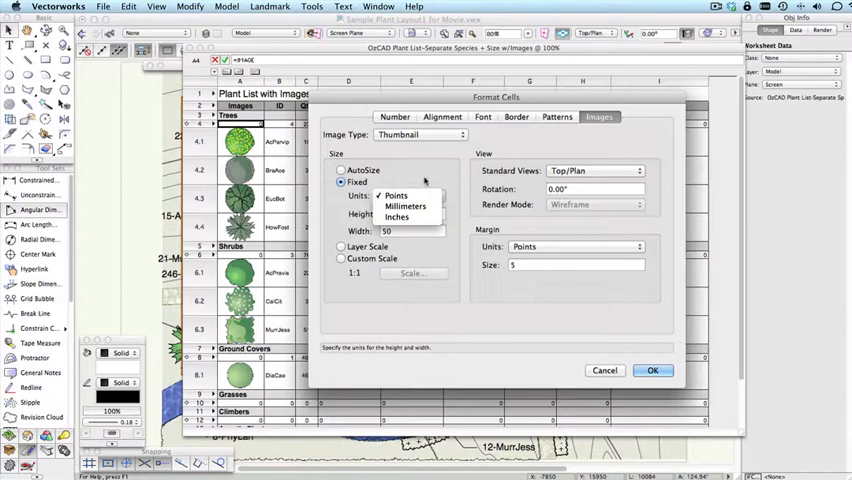
pyautogui.click(396, 196)
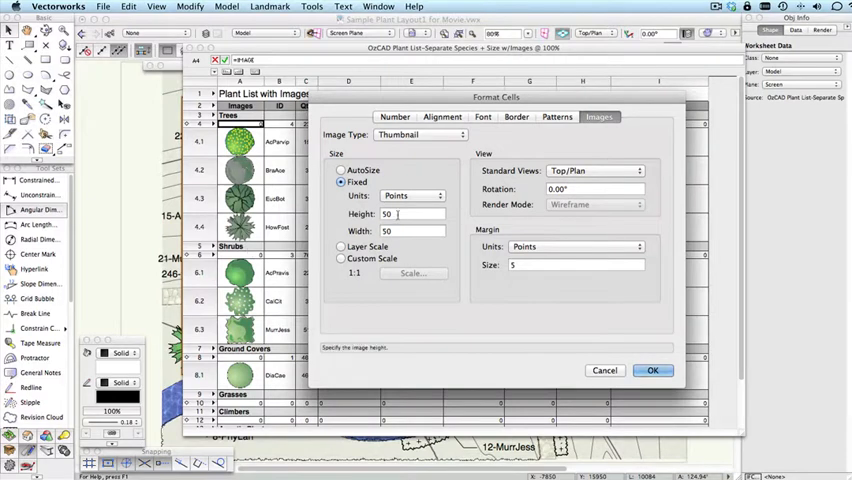
pyautogui.click(412, 232)
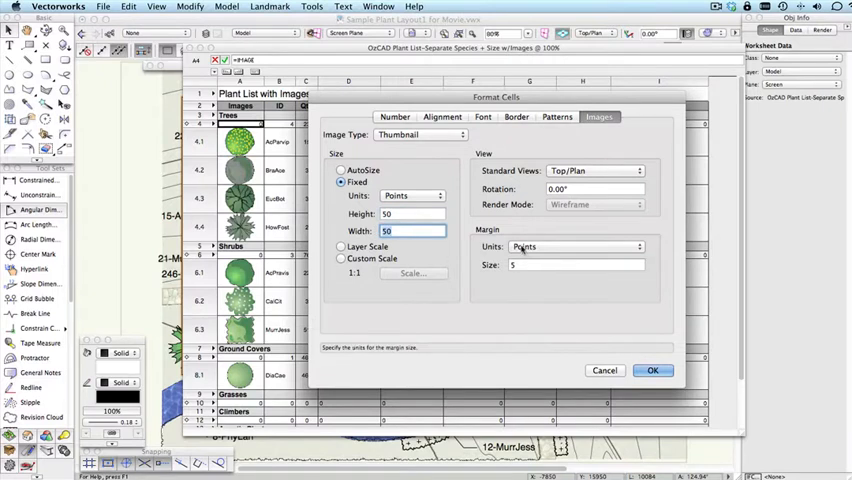
# Set a 2 mm thumbnail margin, trying millimetre and point margin units, and revisit the size units
pyautogui.click(576, 264)
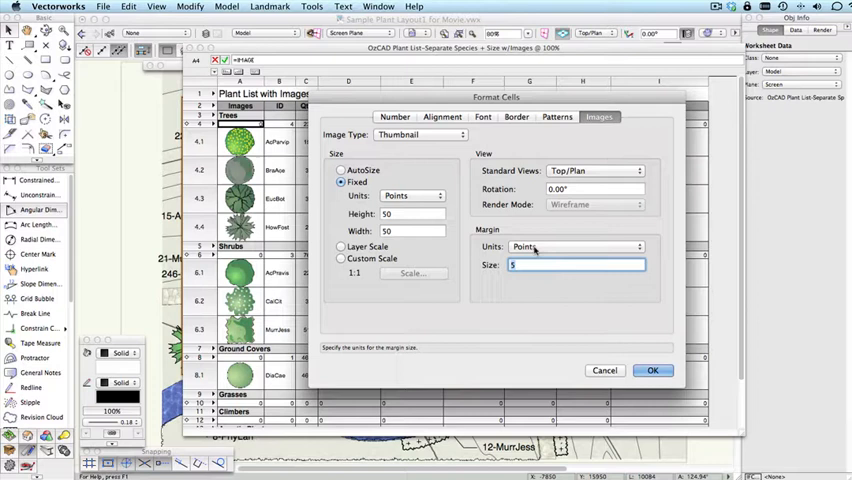
pyautogui.click(576, 246)
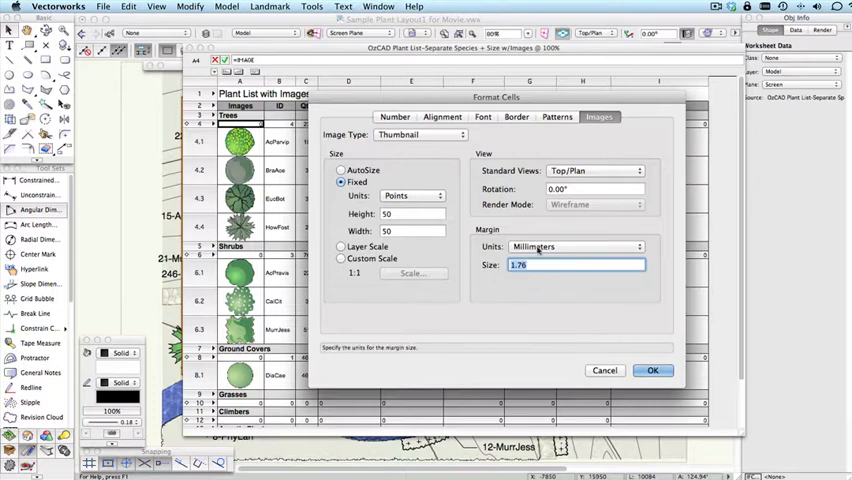
pyautogui.click(576, 246)
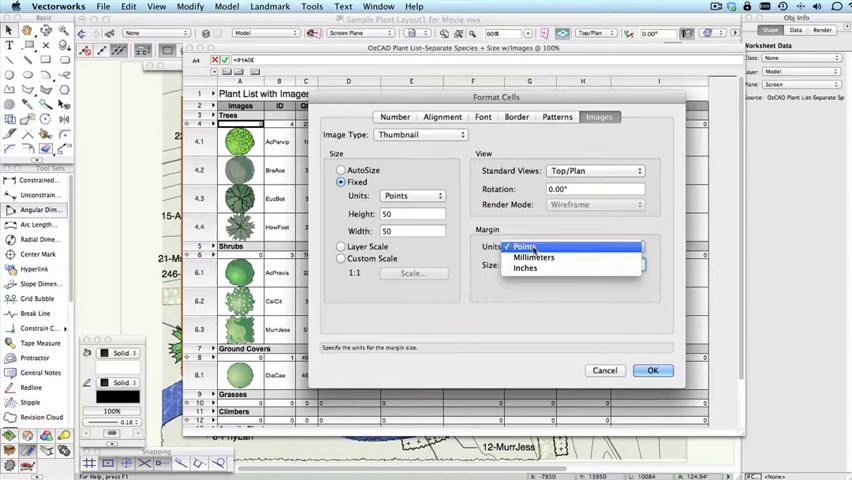
pyautogui.click(534, 256)
pyautogui.write('2')
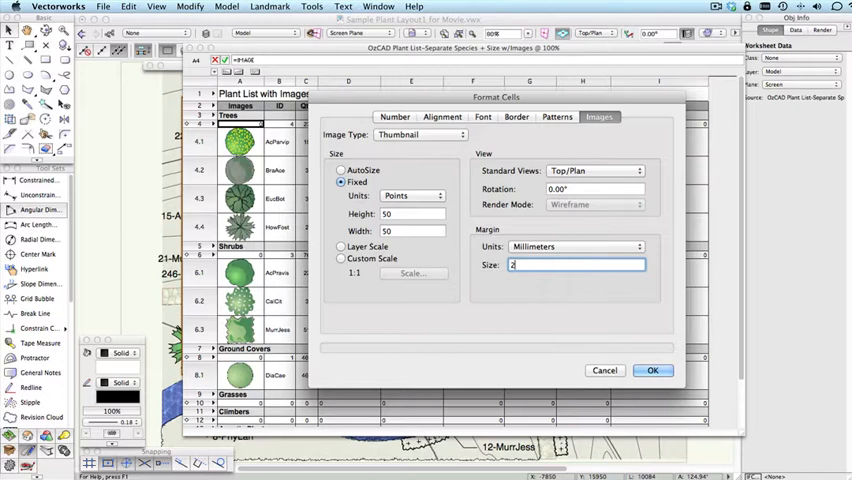
pyautogui.click(410, 196)
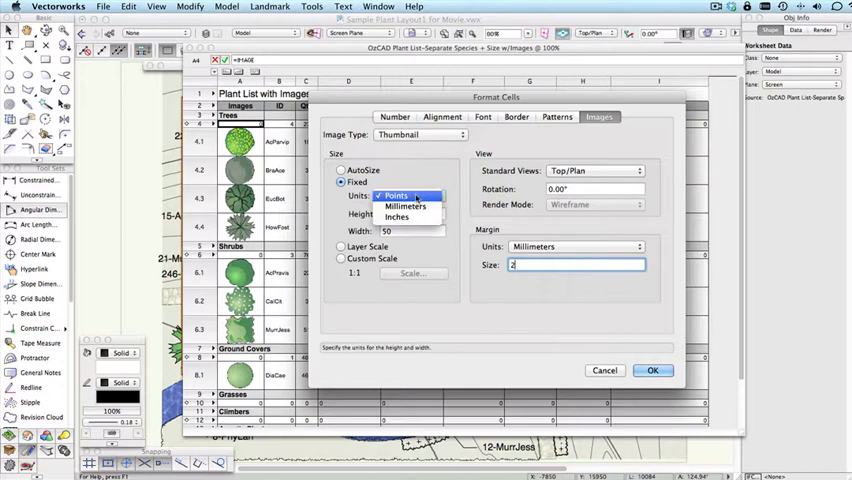
# Measure the thumbnails in millimetres at 20 by 20 and show the plants from the Top standard view
pyautogui.click(404, 206)
pyautogui.write('20')
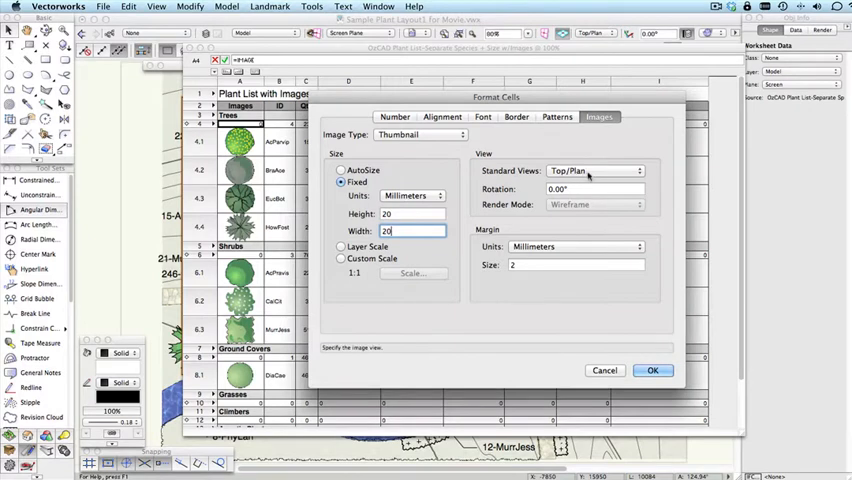
pyautogui.click(596, 170)
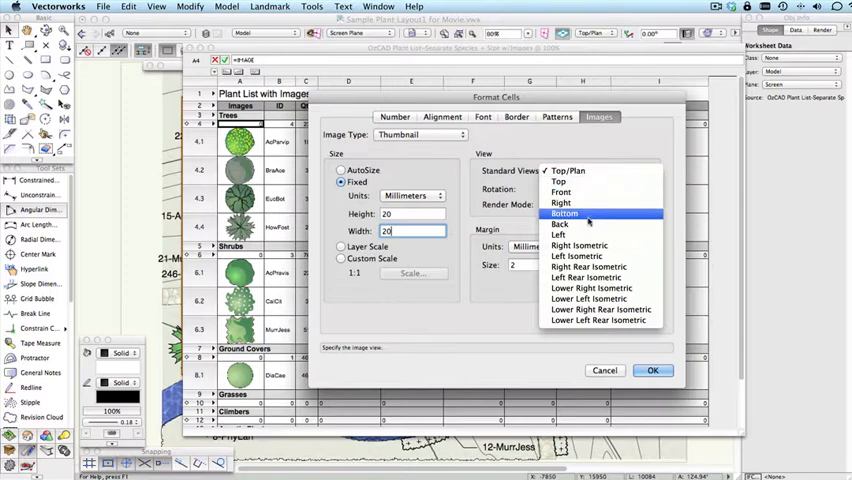
pyautogui.click(568, 170)
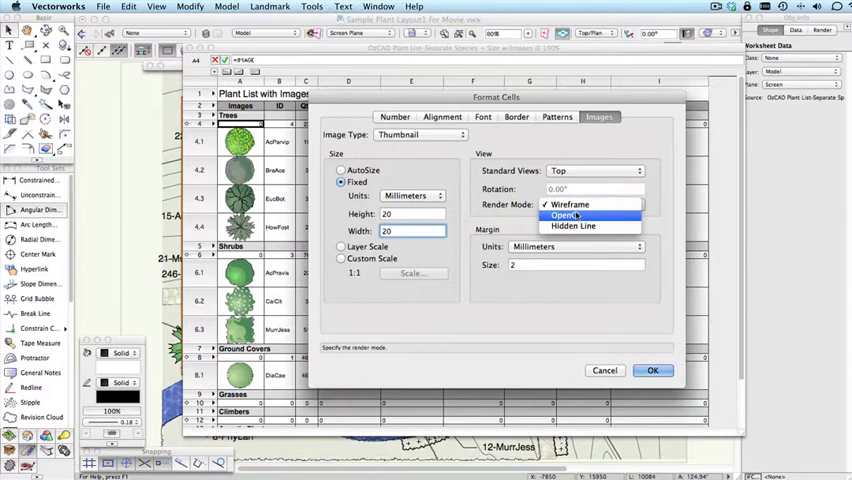
pyautogui.moveTo(570, 204)
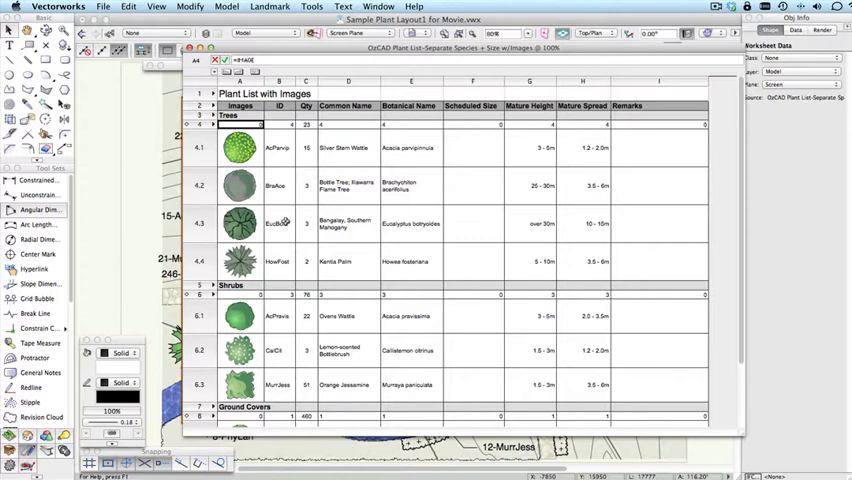
pyautogui.scroll(-3)
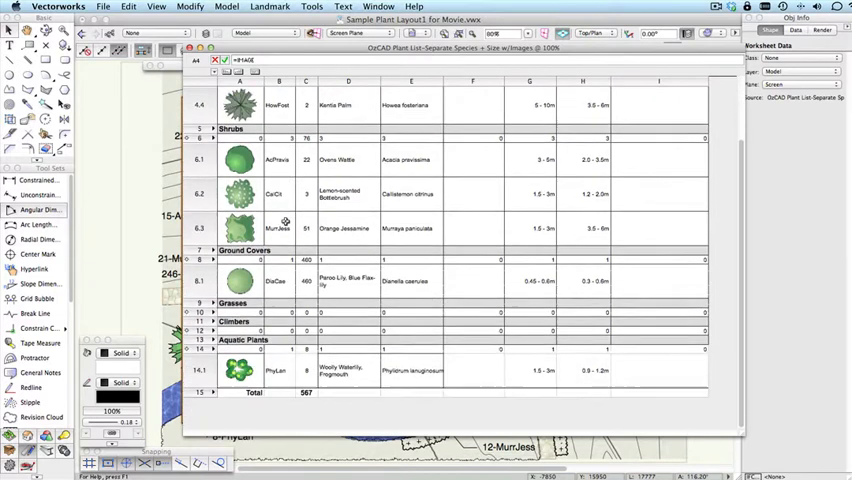
pyautogui.scroll(3)
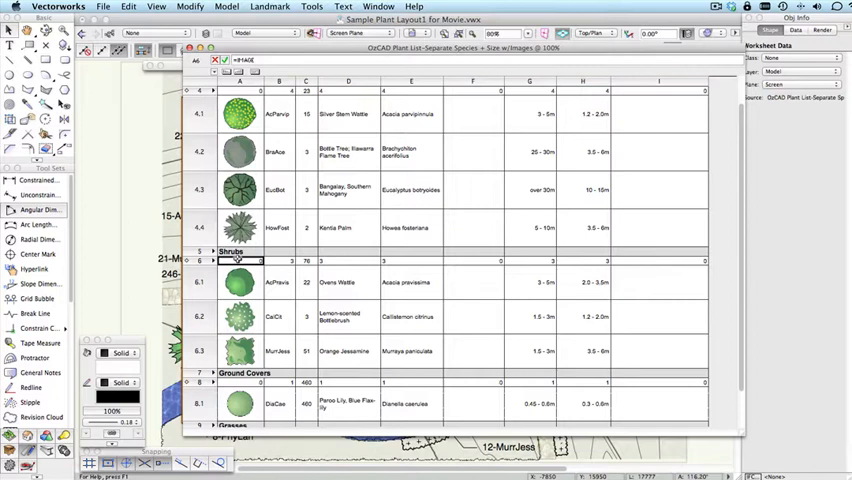
# Give the plant image cells a 1.75 mm thumbnail margin and apply the formatting
pyautogui.rightClick(240, 260)
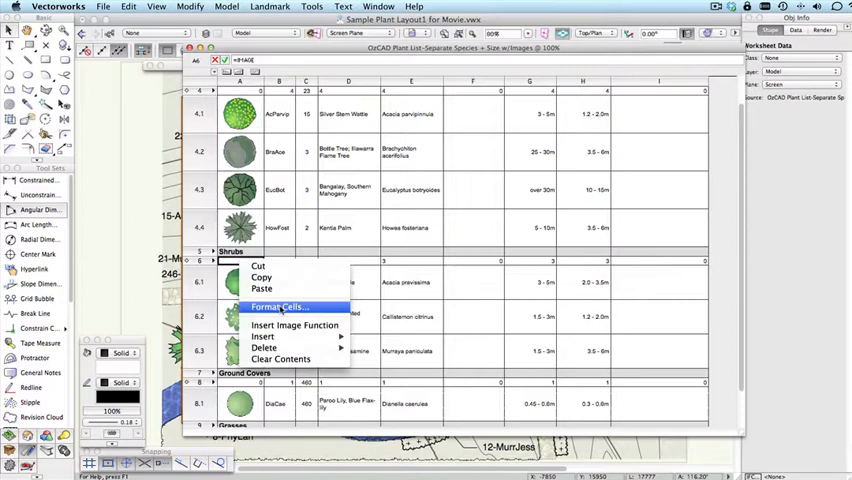
pyautogui.click(280, 306)
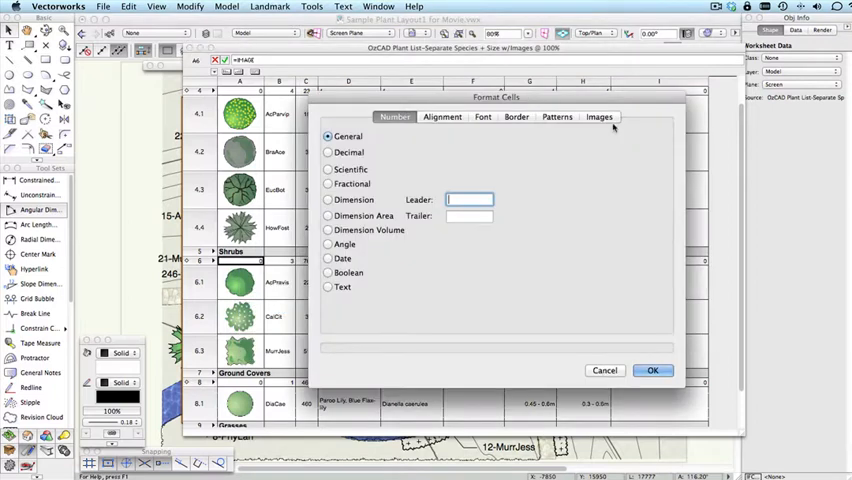
pyautogui.click(598, 116)
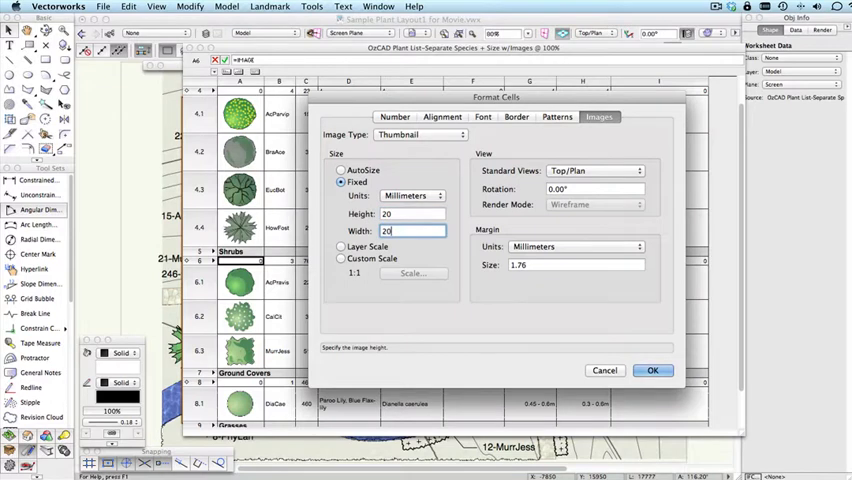
pyautogui.click(576, 264)
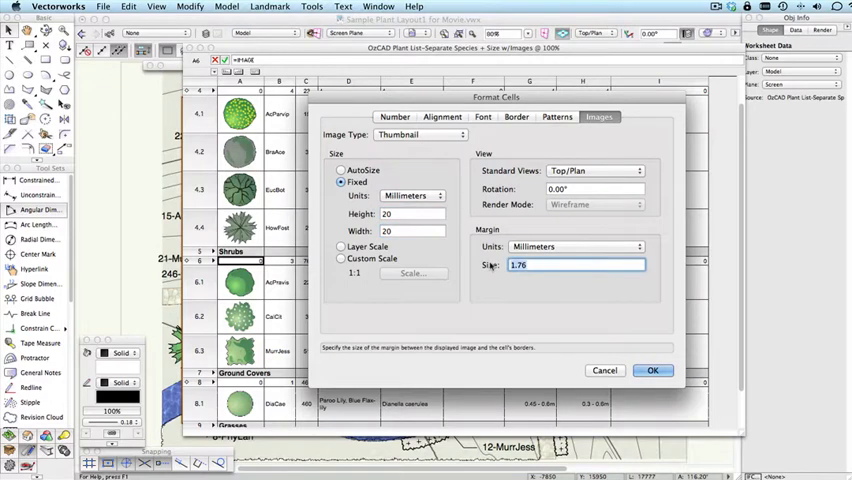
pyautogui.click(652, 370)
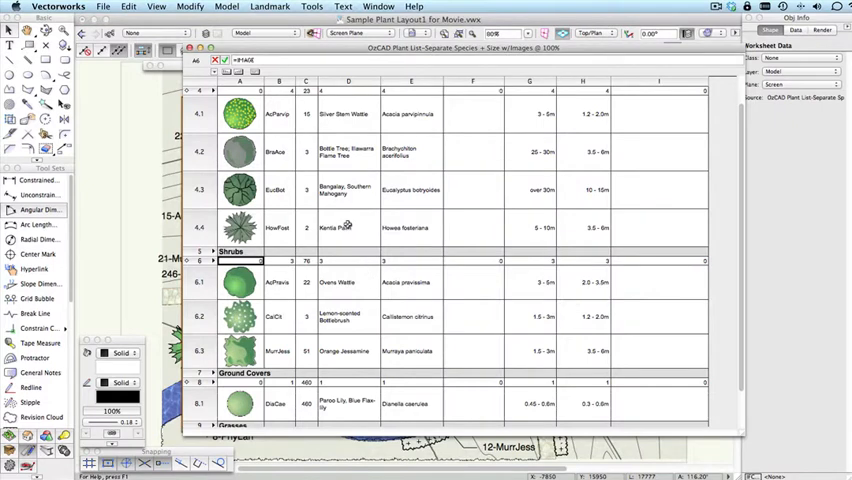
pyautogui.scroll(-3)
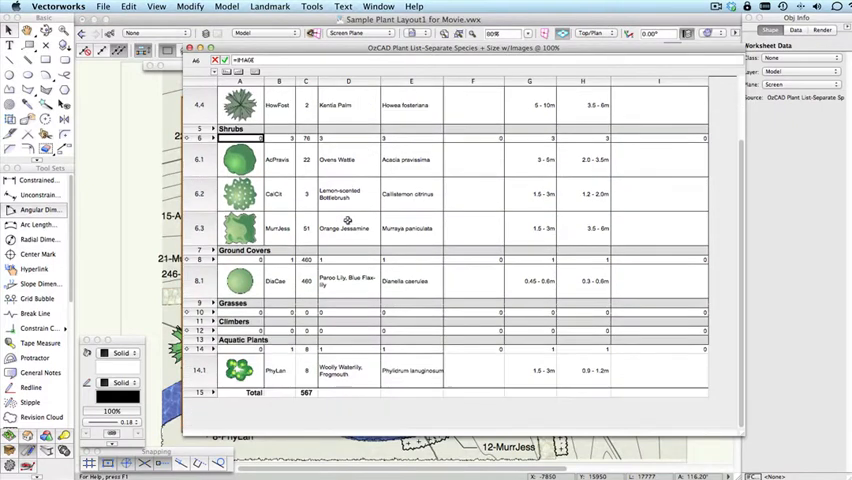
pyautogui.scroll(3)
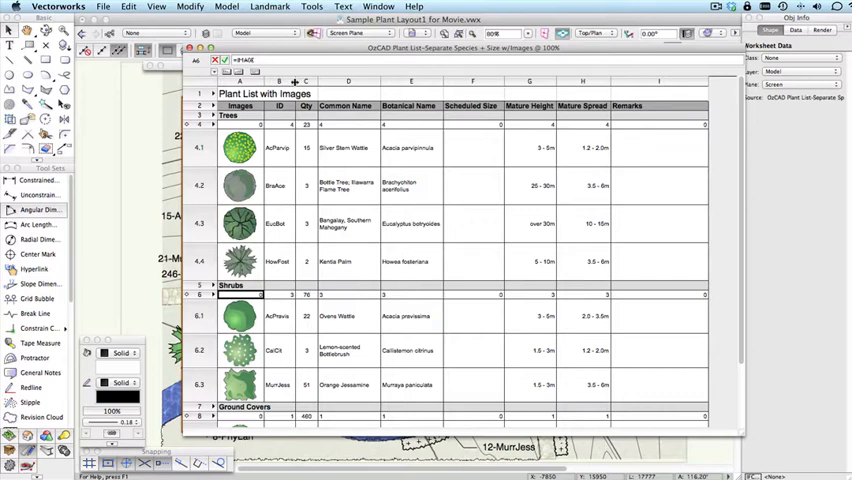
pyautogui.click(278, 80)
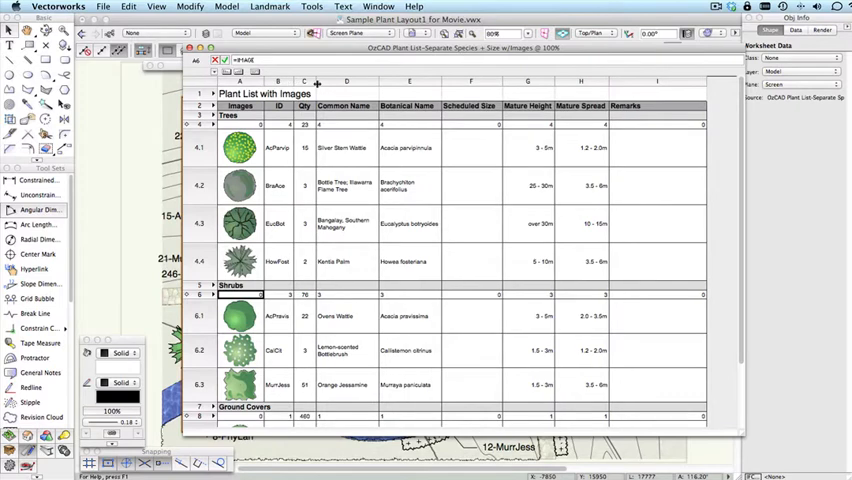
pyautogui.click(344, 106)
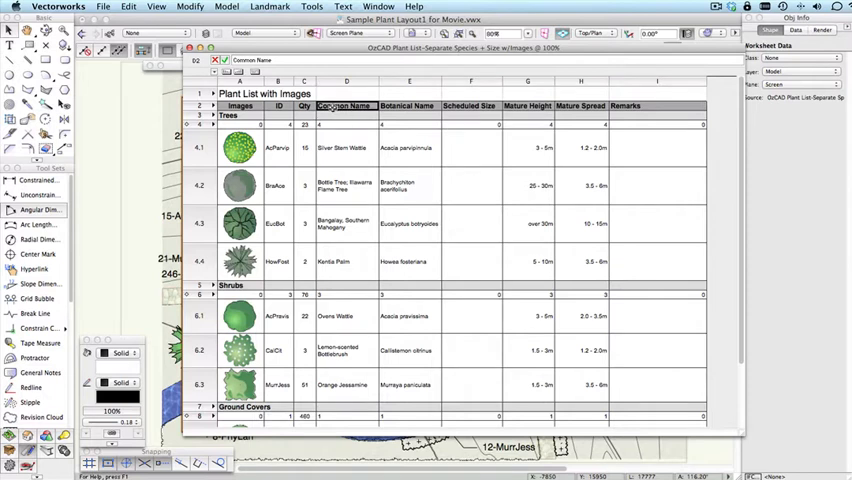
# Review the header cell's alignment, font and fill settings, then confirm its thumbnail image settings
pyautogui.rightClick(344, 104)
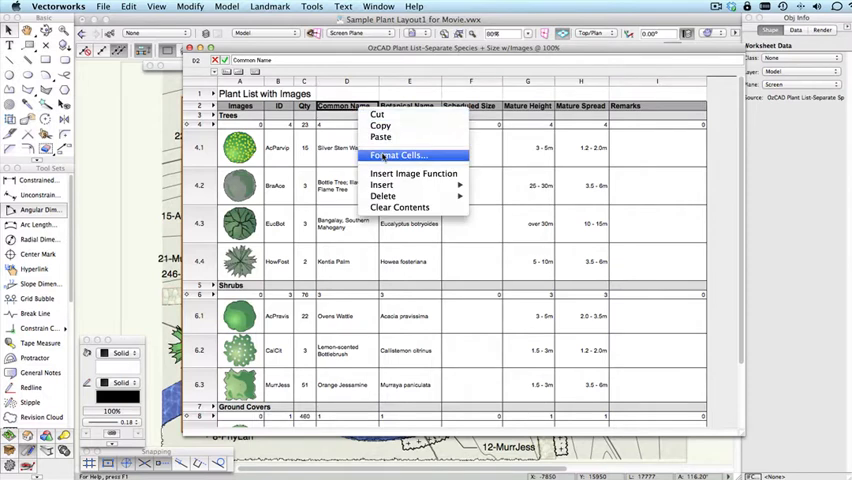
pyautogui.click(396, 156)
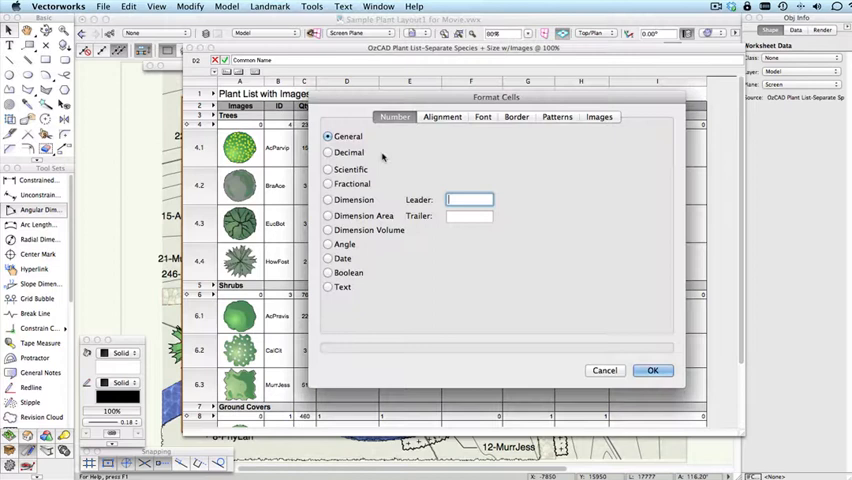
pyautogui.click(442, 116)
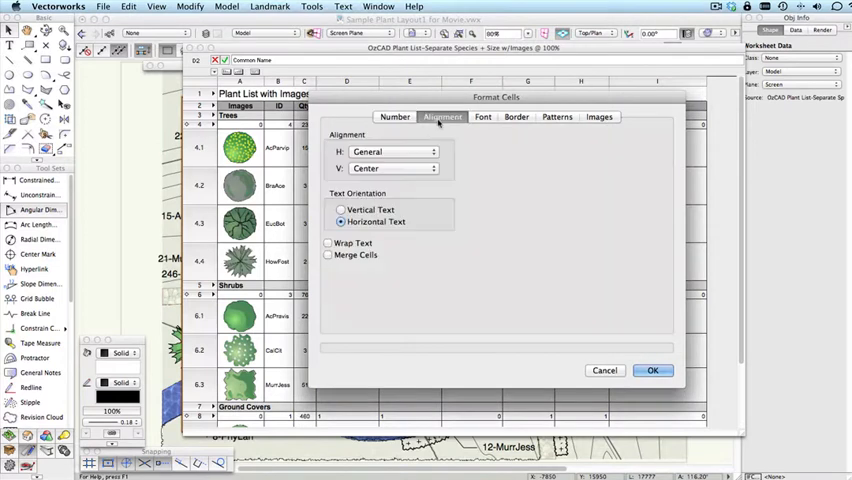
pyautogui.click(484, 116)
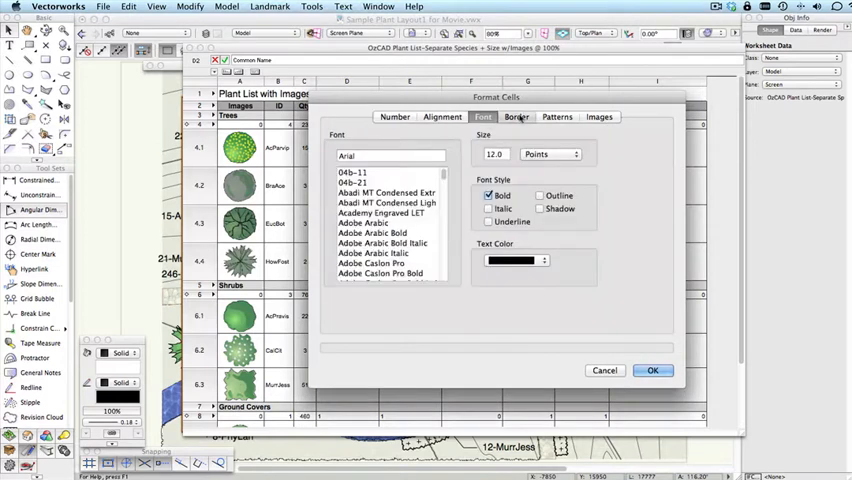
pyautogui.click(556, 116)
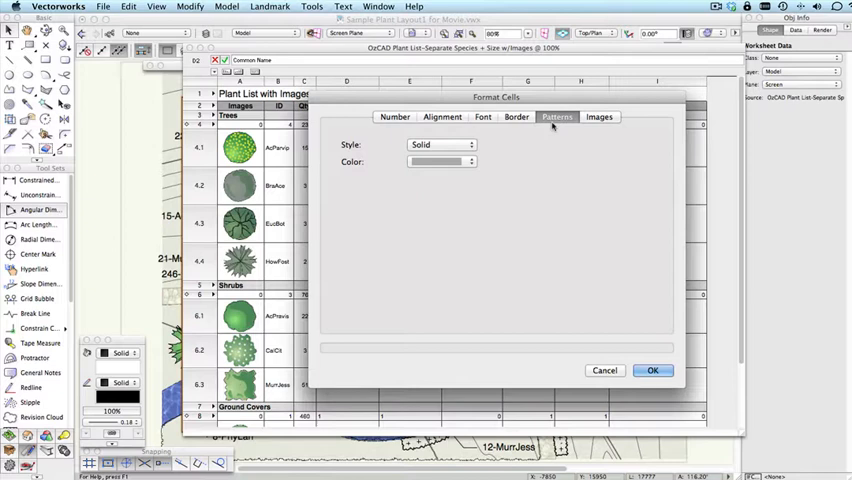
pyautogui.click(600, 116)
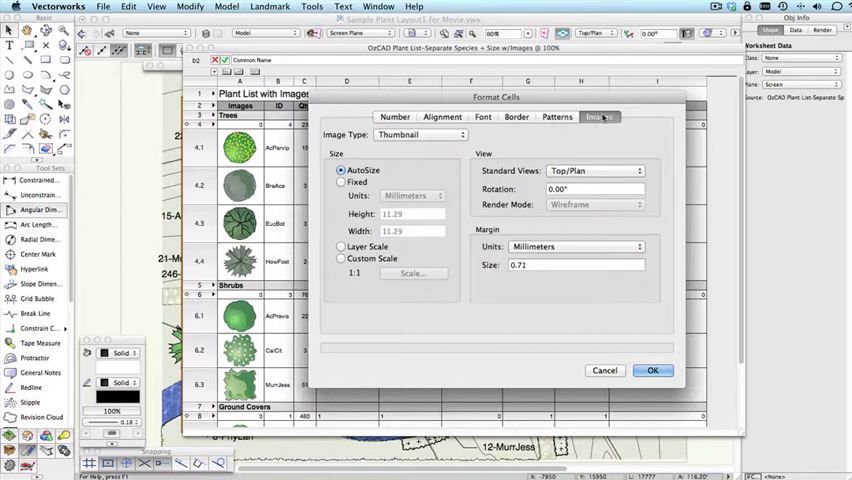
pyautogui.moveTo(604, 372)
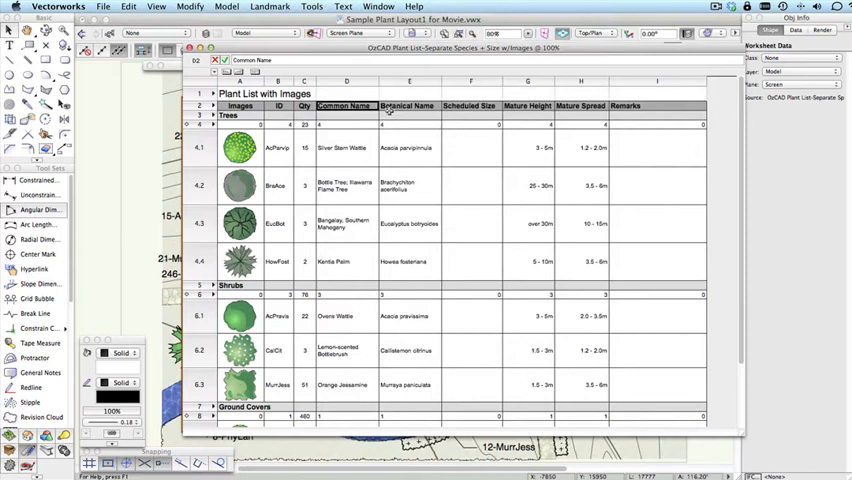
pyautogui.click(346, 80)
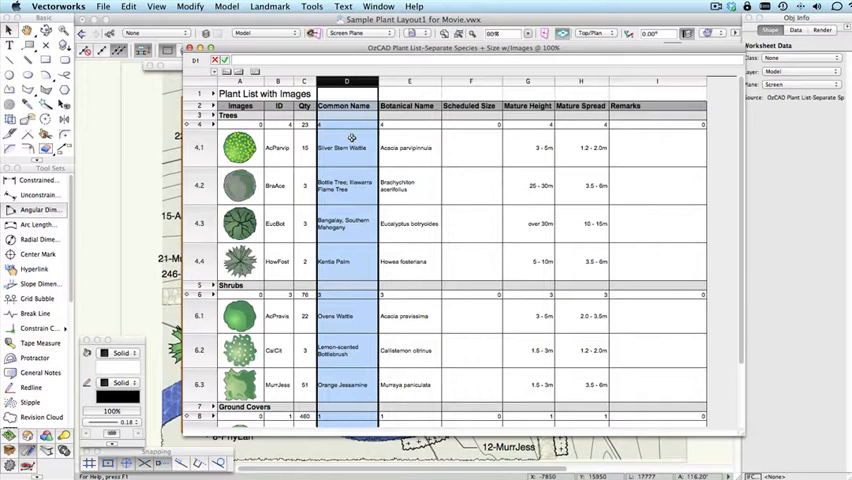
pyautogui.rightClick(352, 136)
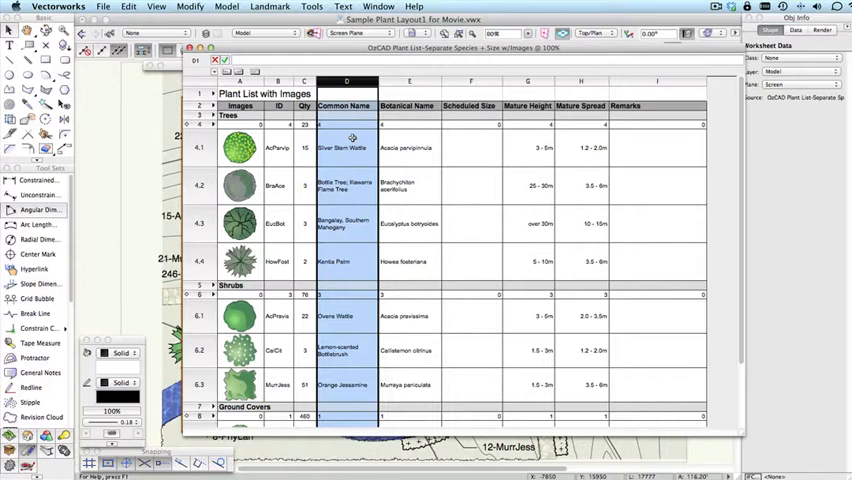
pyautogui.rightClick(344, 148)
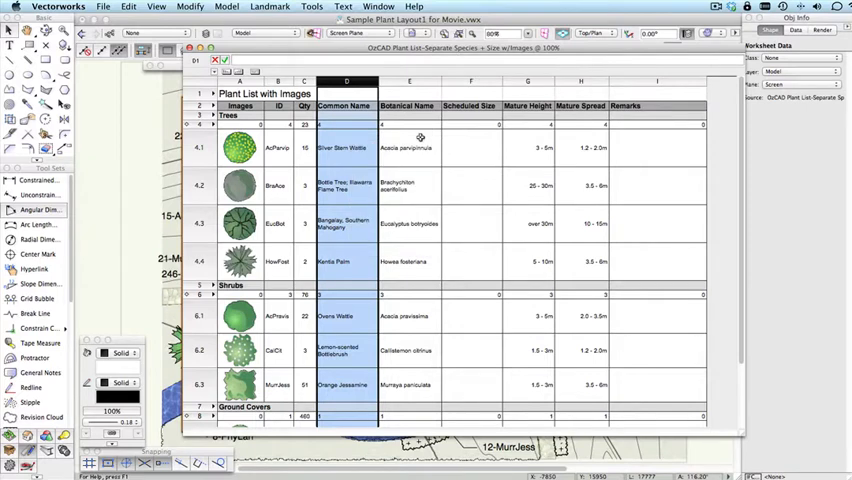
pyautogui.click(408, 148)
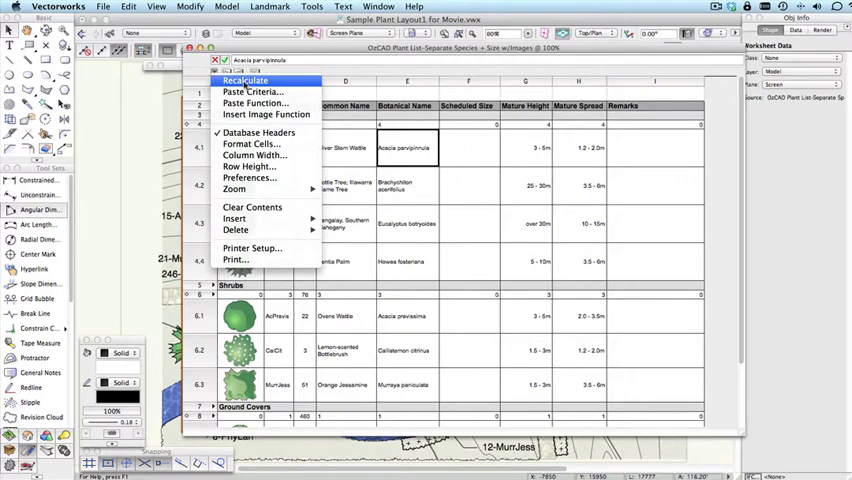
pyautogui.moveTo(258, 132)
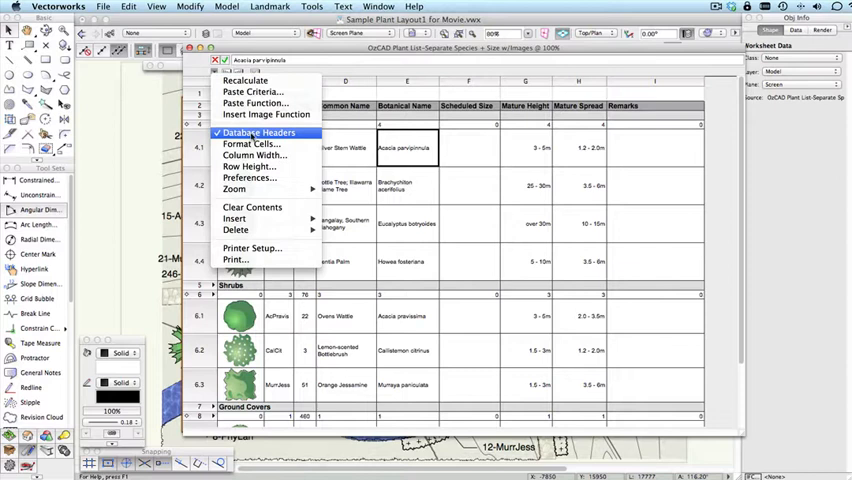
# Use the row-header menu before closing the worksheet back to the landscape plan
pyautogui.click(256, 132)
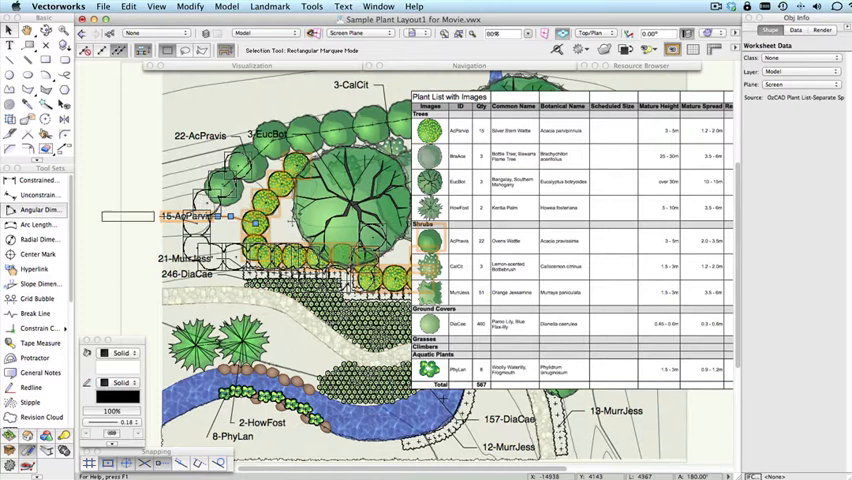
# Select a plant on the plan and recalculate the placed worksheet so its quantities update
pyautogui.click(200, 216)
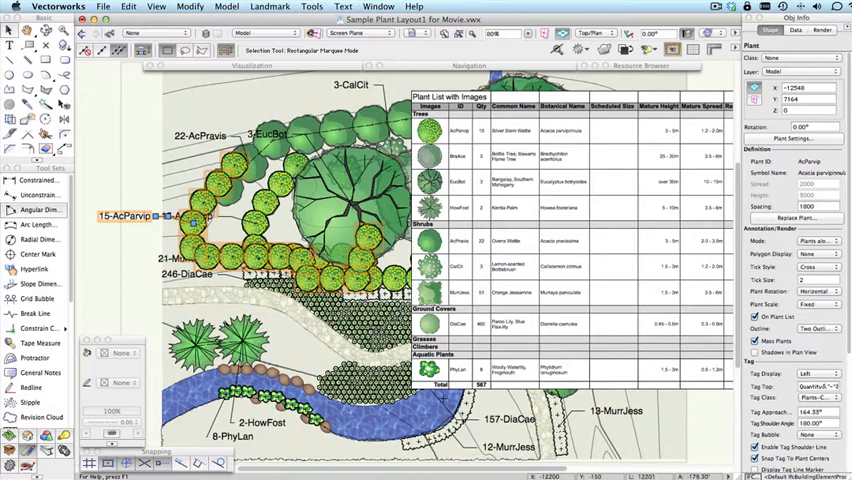
pyautogui.moveTo(460, 118)
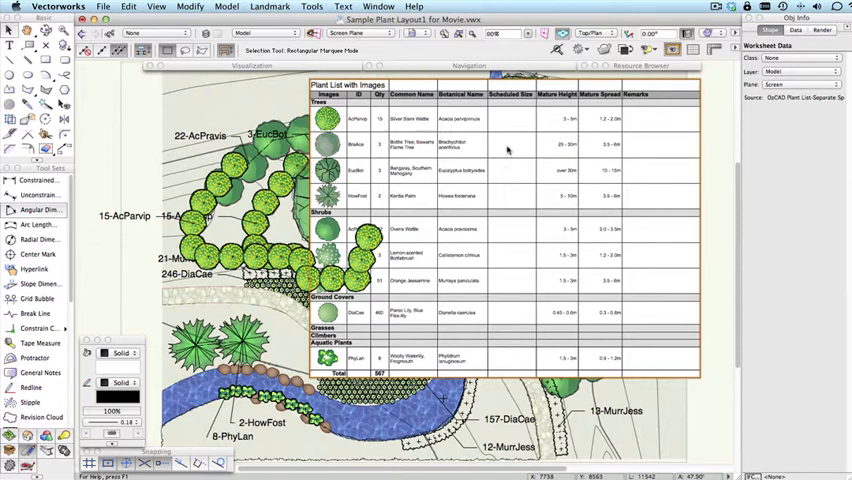
pyautogui.rightClick(510, 150)
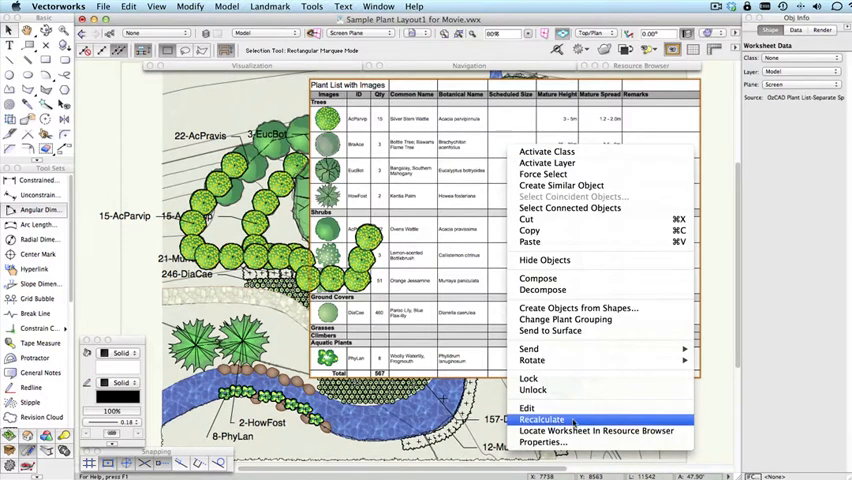
pyautogui.click(542, 420)
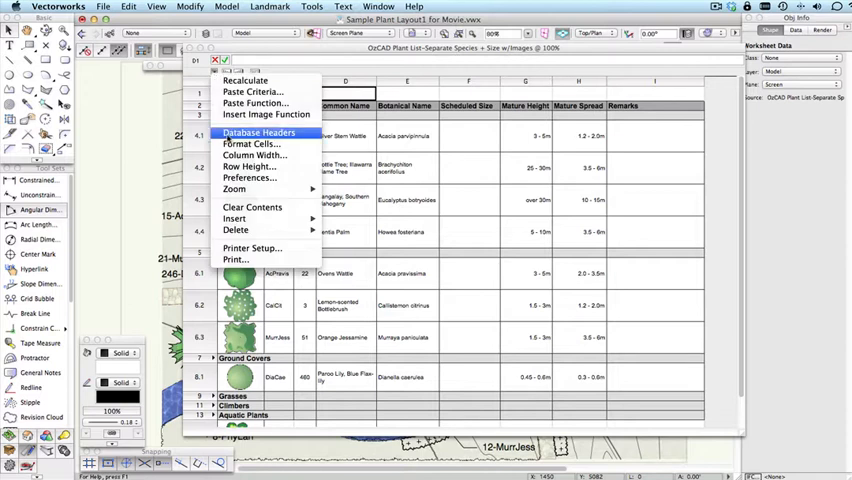
# Reopen the plant list worksheet showing Trees and Shrubs thumbnail rows for editing
pyautogui.click(258, 132)
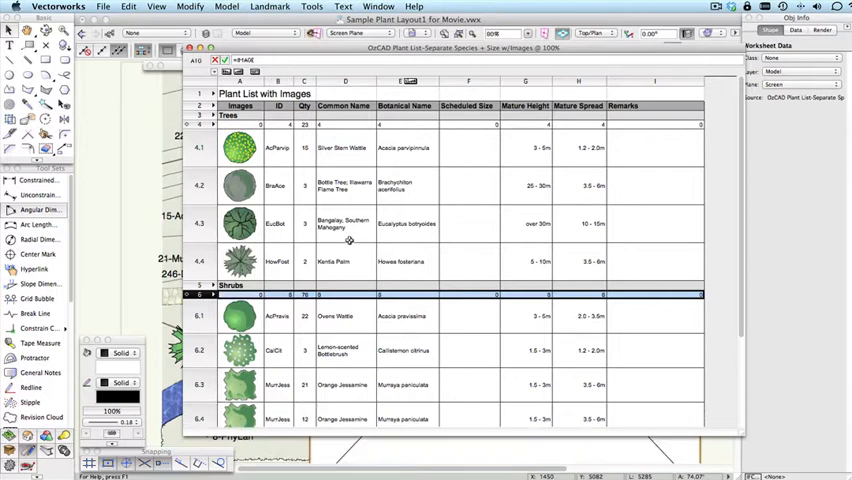
pyautogui.scroll(-3)
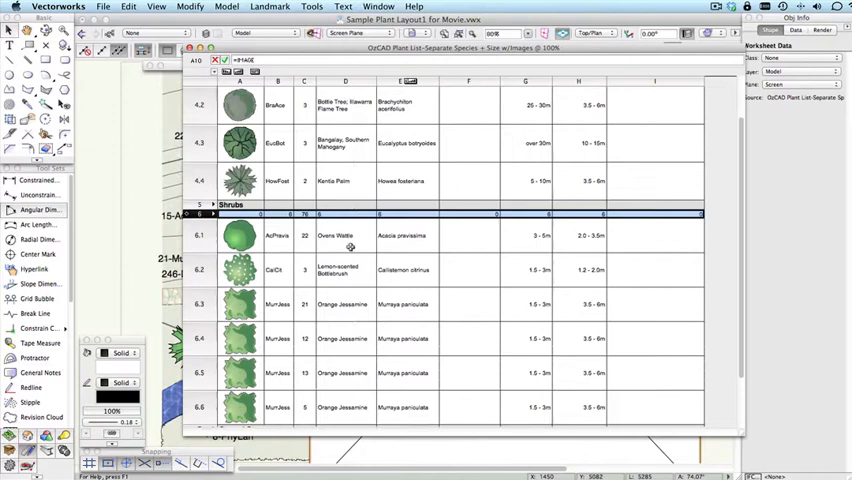
pyautogui.scroll(-3)
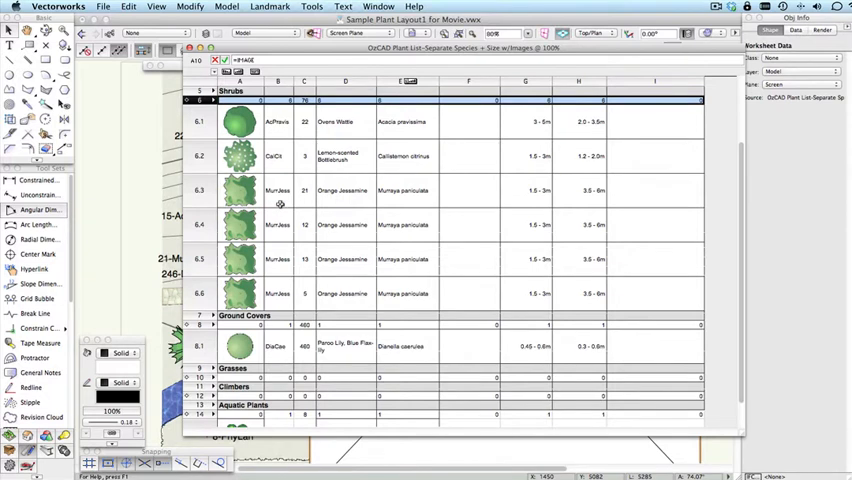
pyautogui.scroll(3)
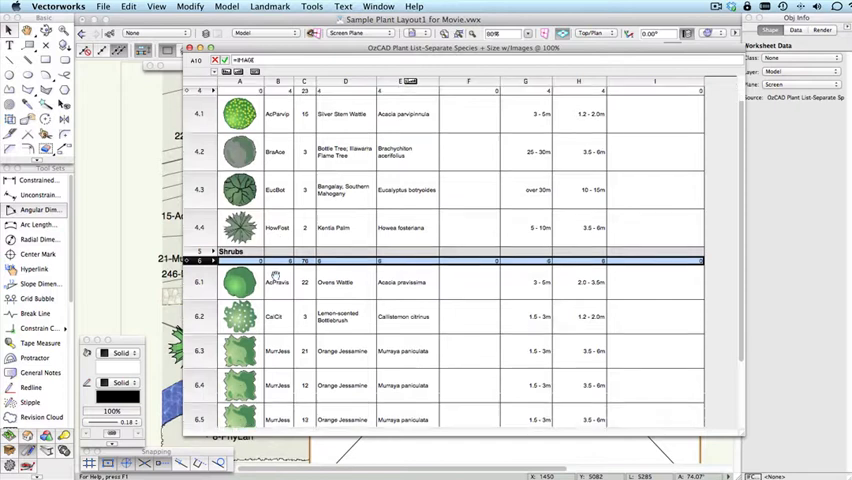
pyautogui.scroll(-3)
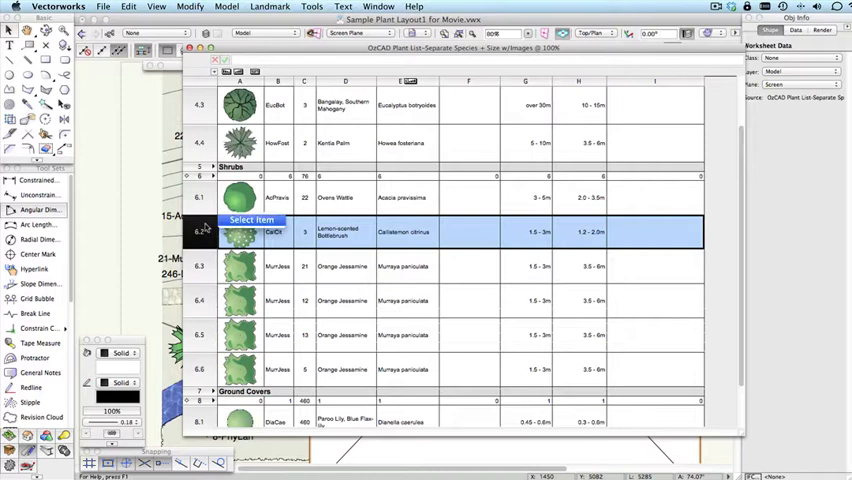
pyautogui.moveTo(202, 230)
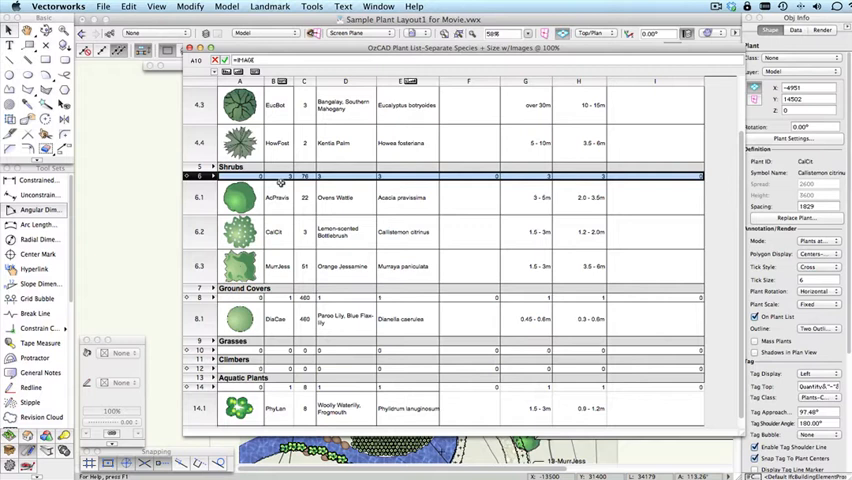
pyautogui.moveTo(536, 210)
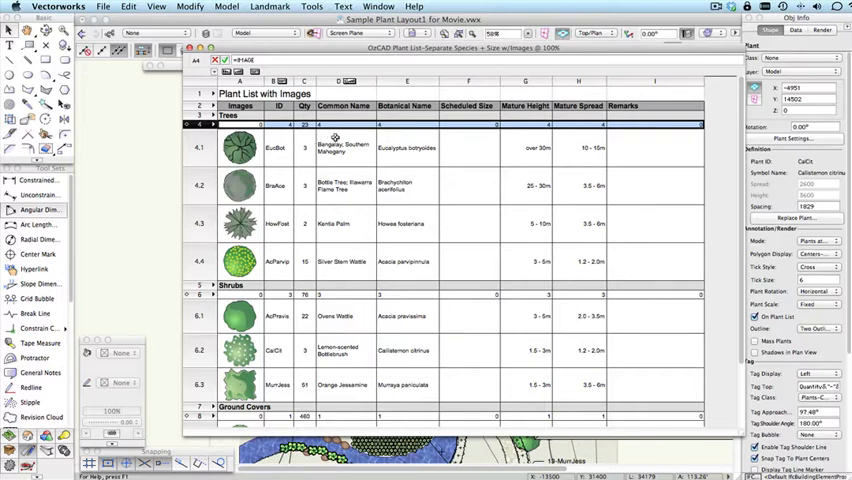
pyautogui.moveTo(328, 202)
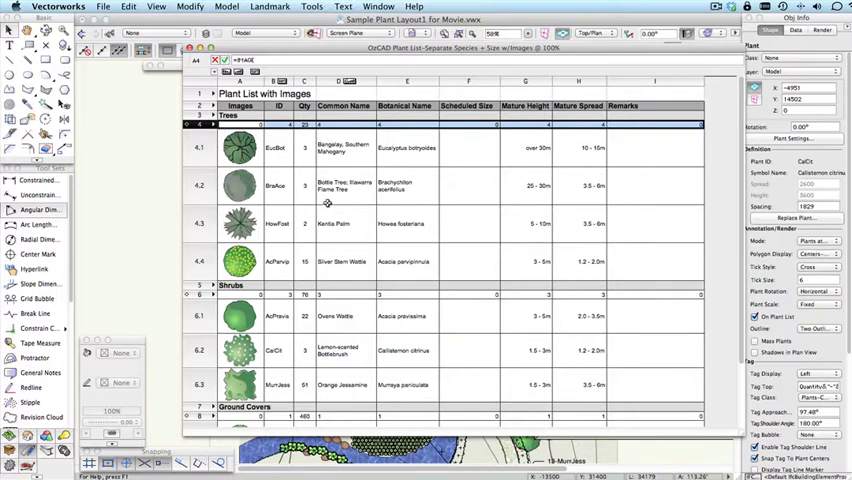